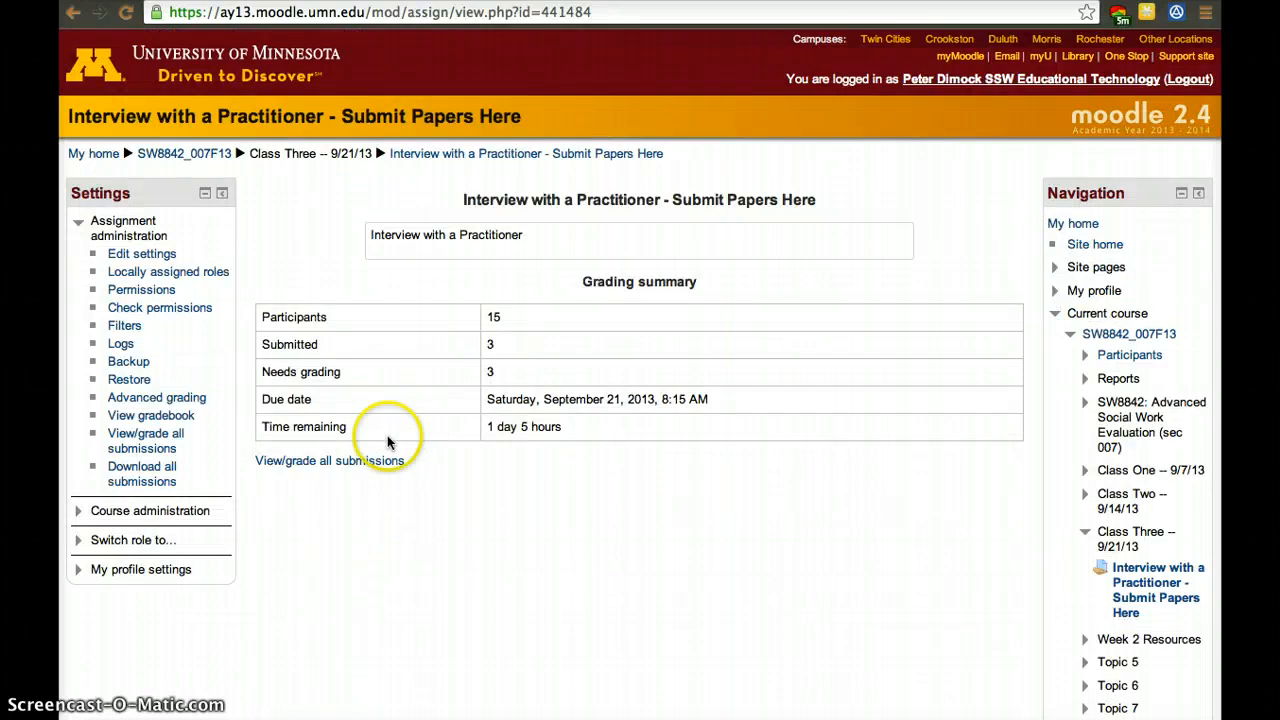
pyautogui.moveTo(486, 350)
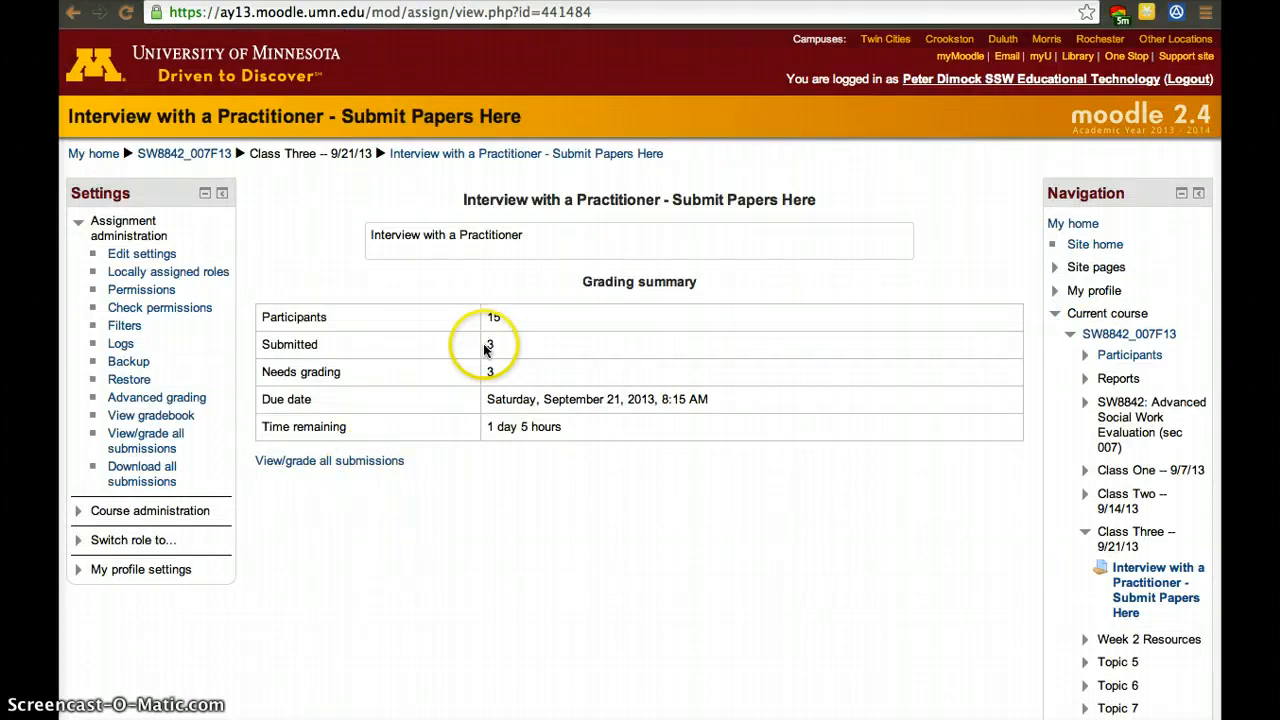
pyautogui.moveTo(570, 426)
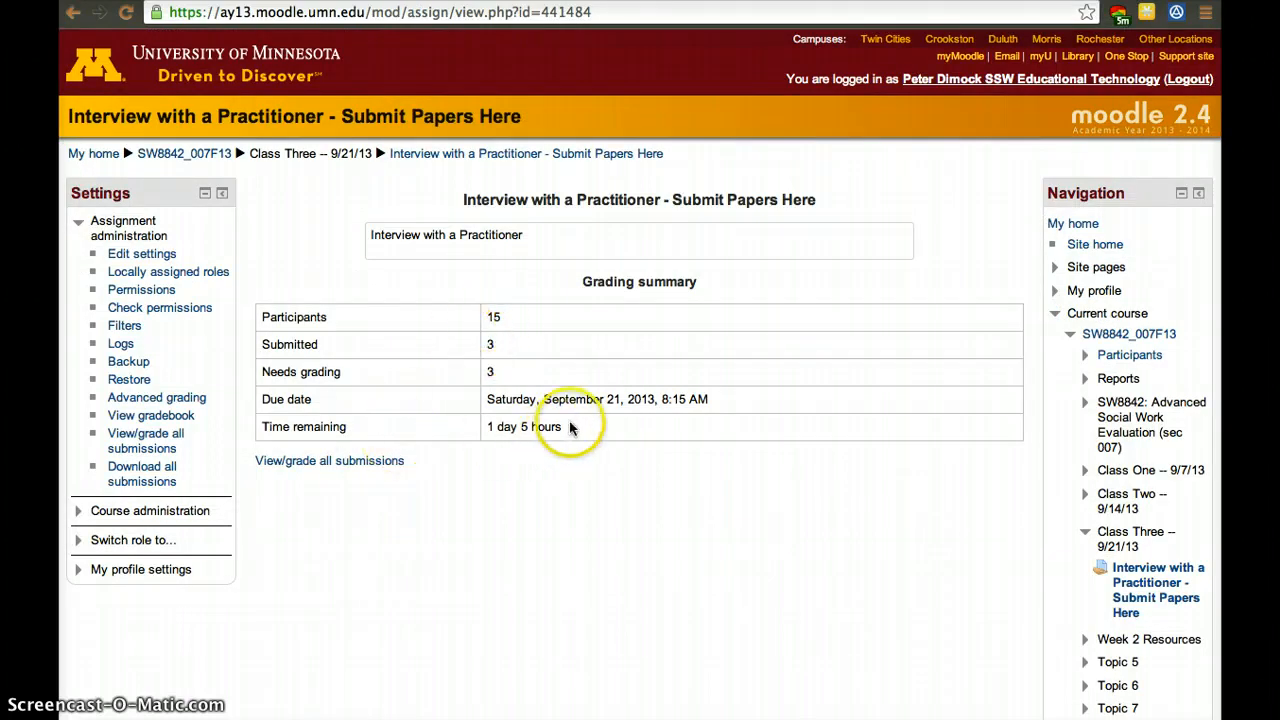
# Step: View all submissions for the Interview with a Practitioner assignment in the grading table
pyautogui.click(328, 460)
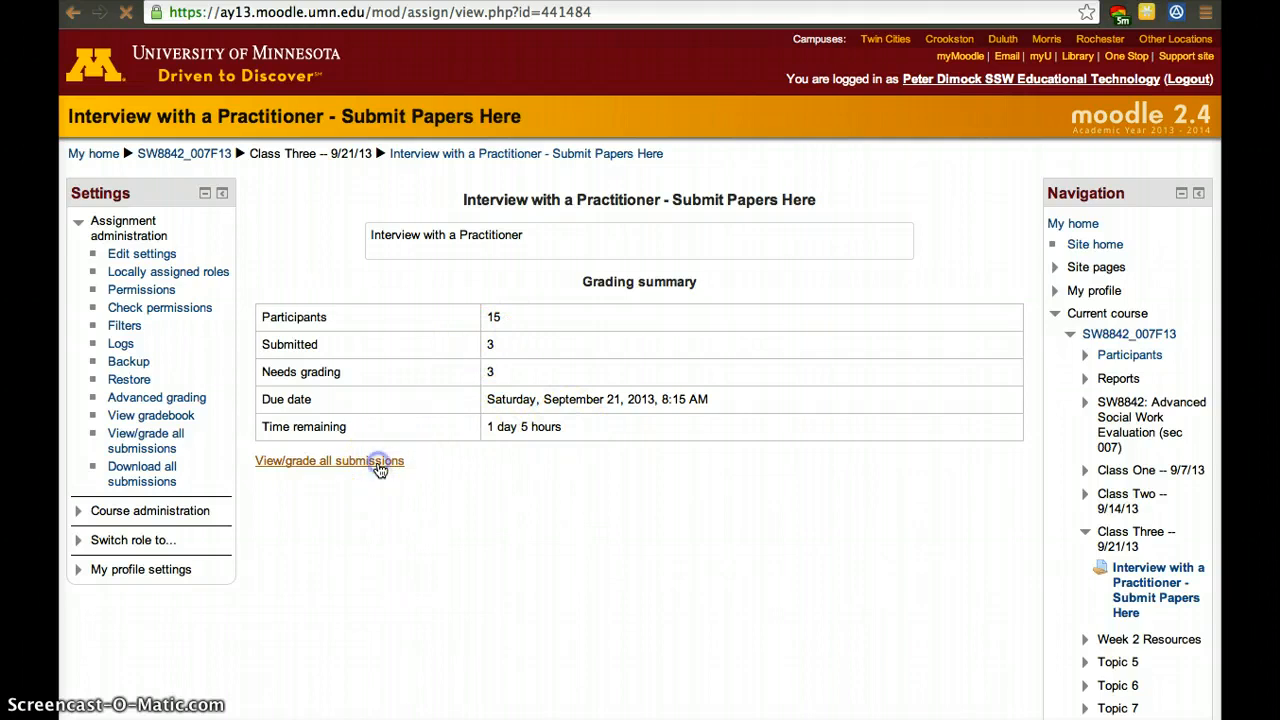
pyautogui.click(328, 460)
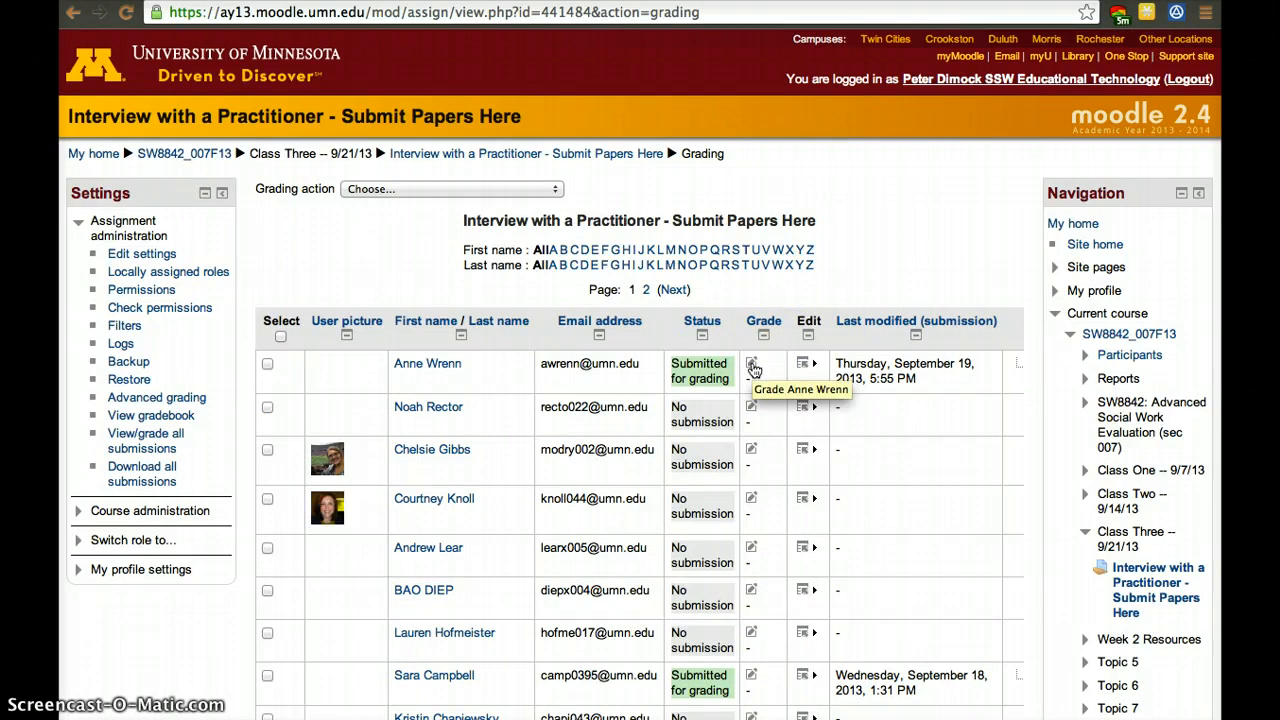
pyautogui.click(752, 364)
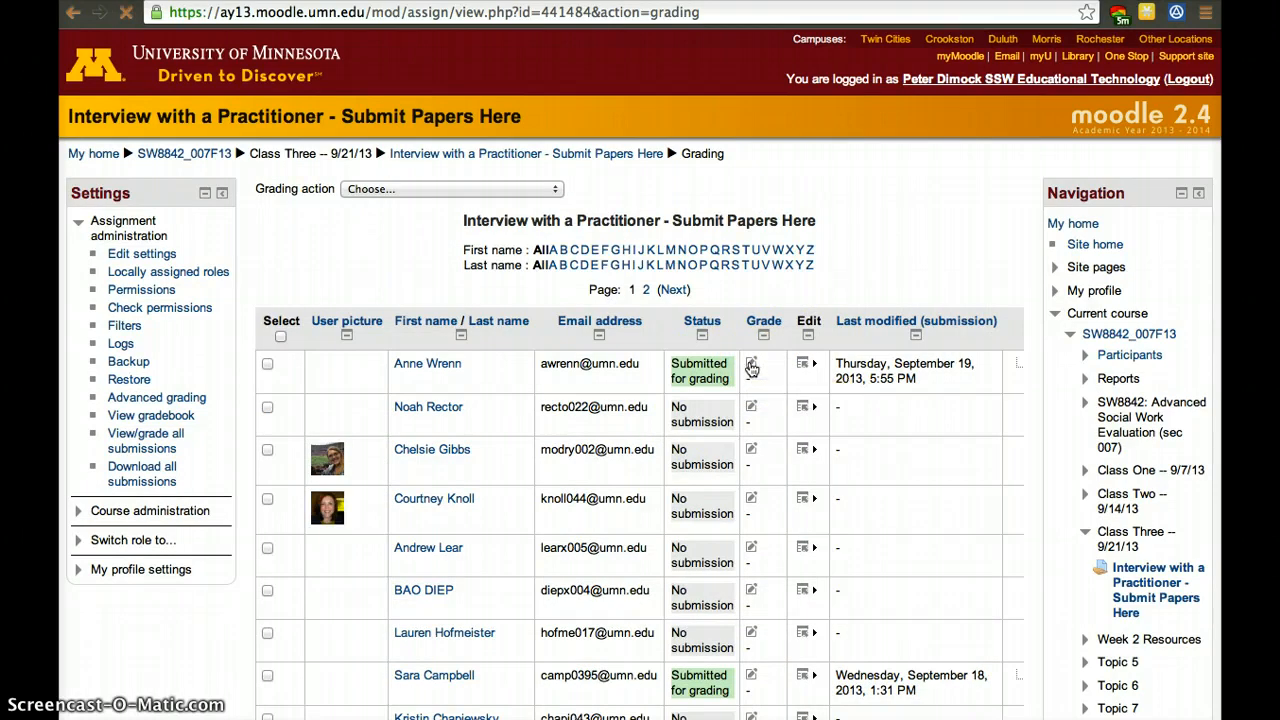
# Step: Grade the first student's submission, trying 'dfdfdf' in the Feedback comments editor
pyautogui.click(752, 364)
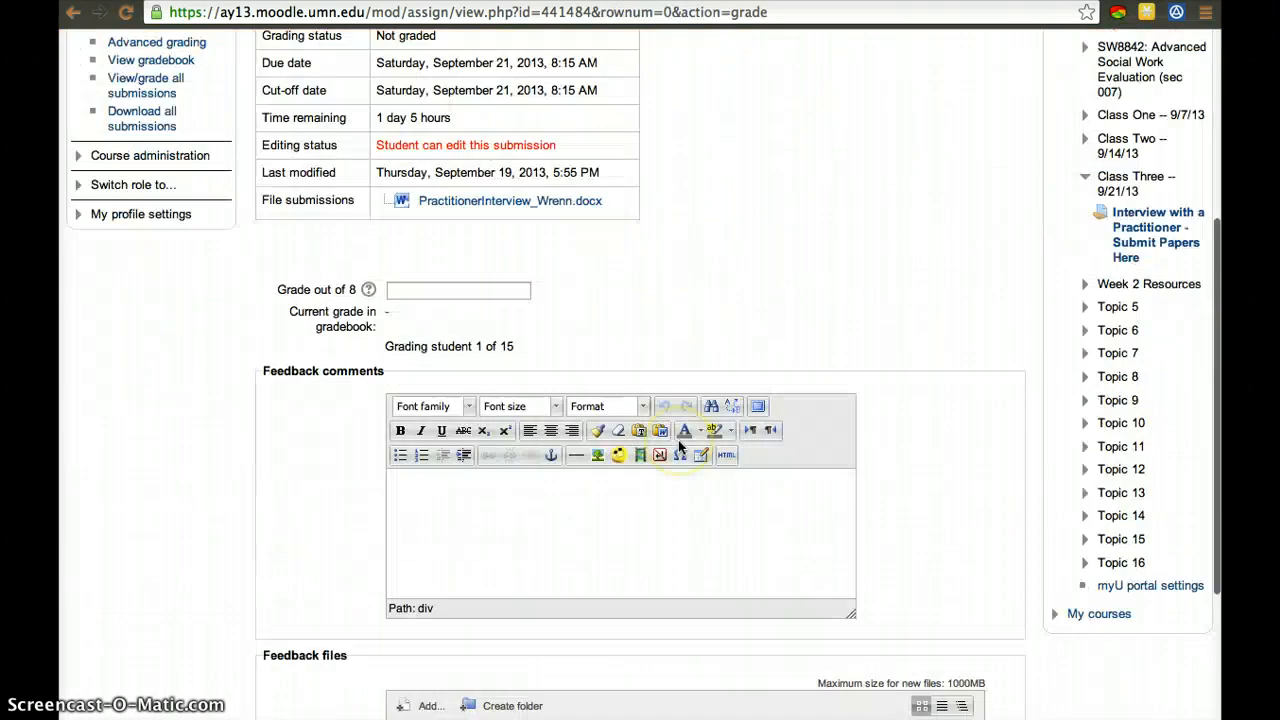
pyautogui.scroll(-3)
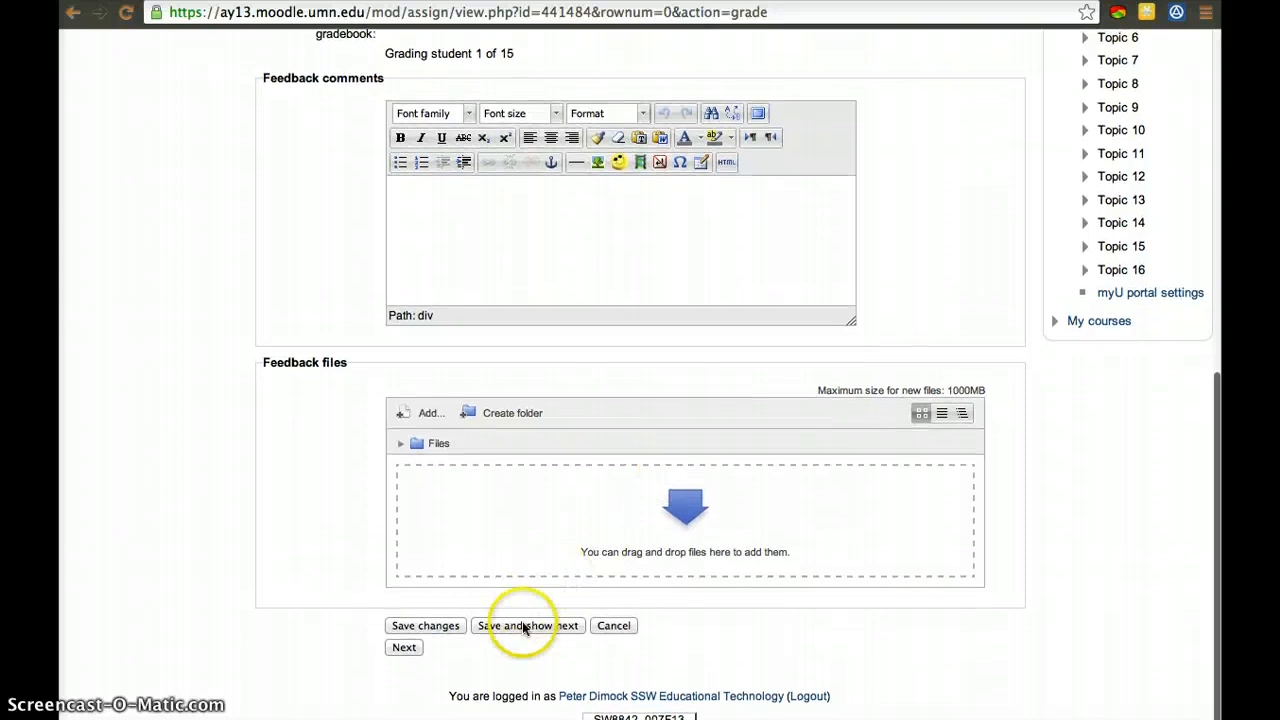
pyautogui.scroll(3)
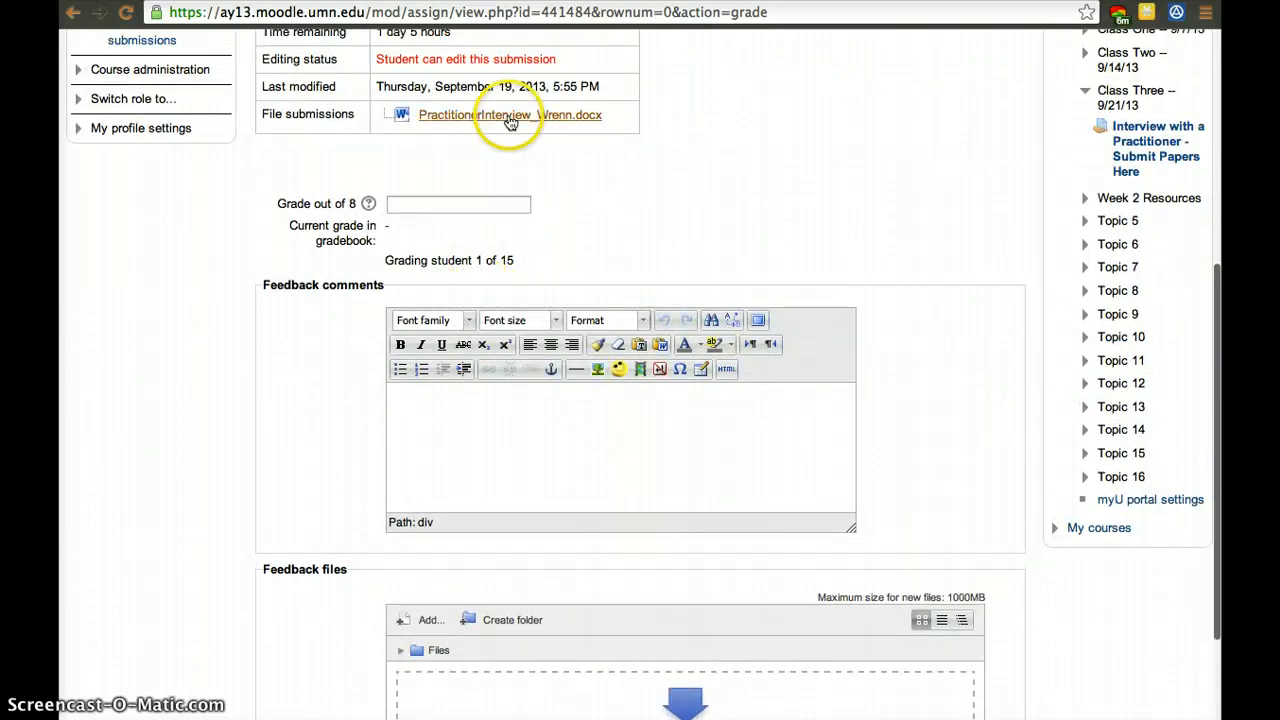
pyautogui.moveTo(540, 250)
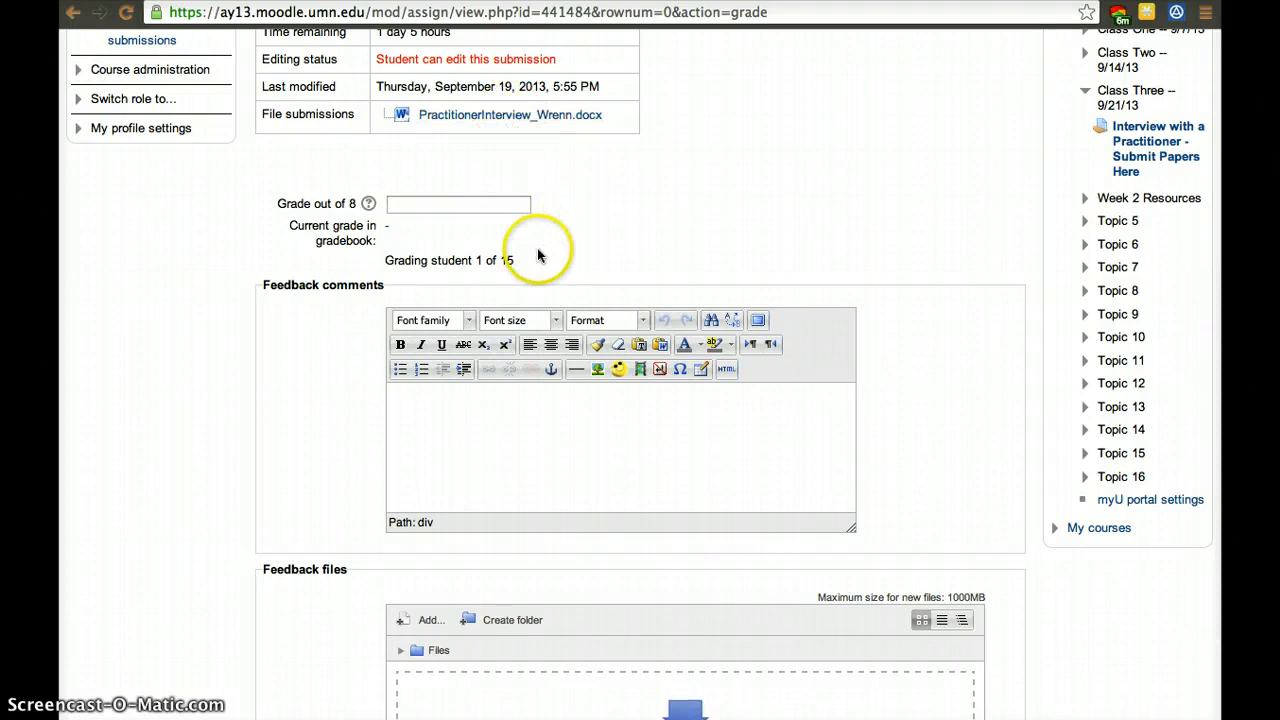
pyautogui.moveTo(684, 428)
pyautogui.write('dfadsfa')
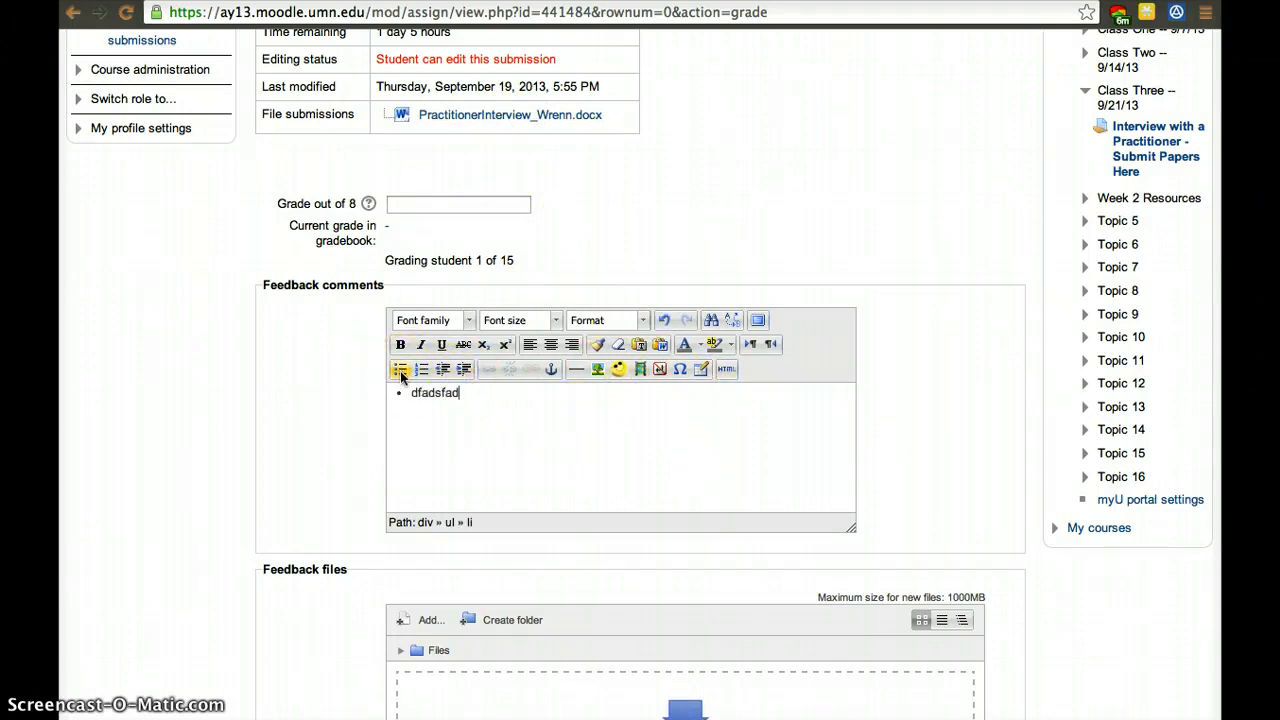
pyautogui.write('dfdfdf')
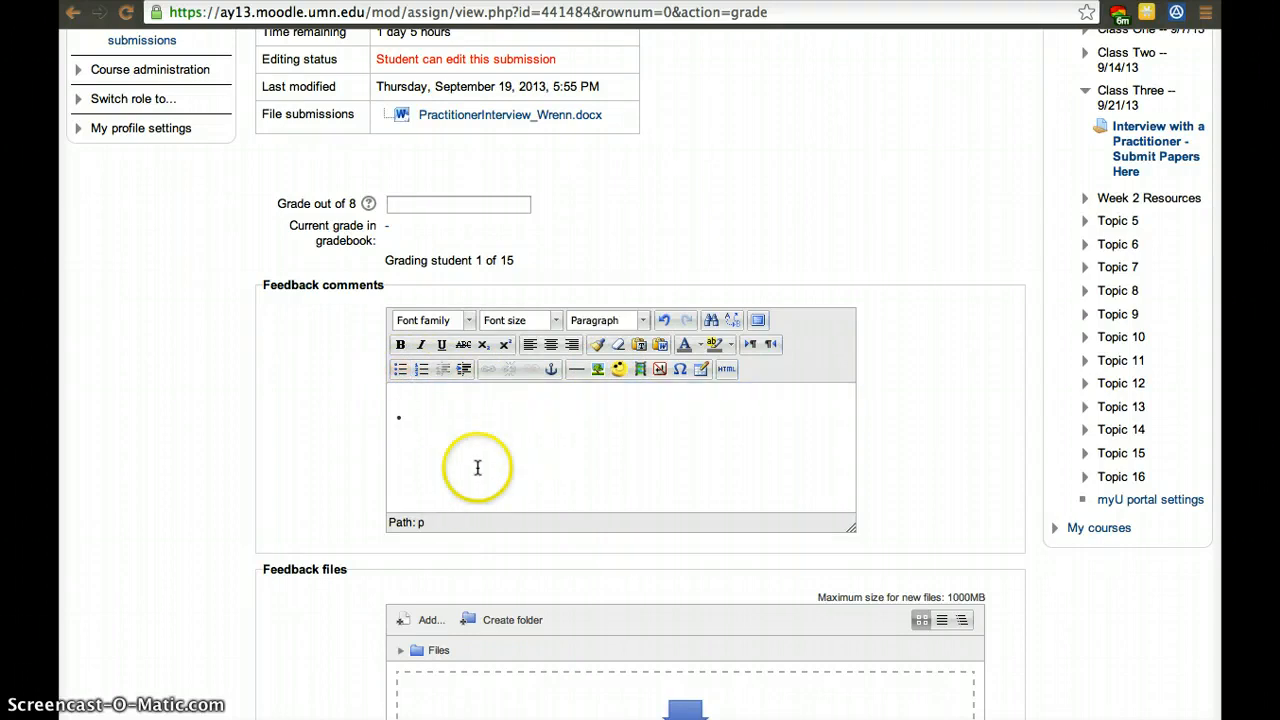
pyautogui.scroll(-3)
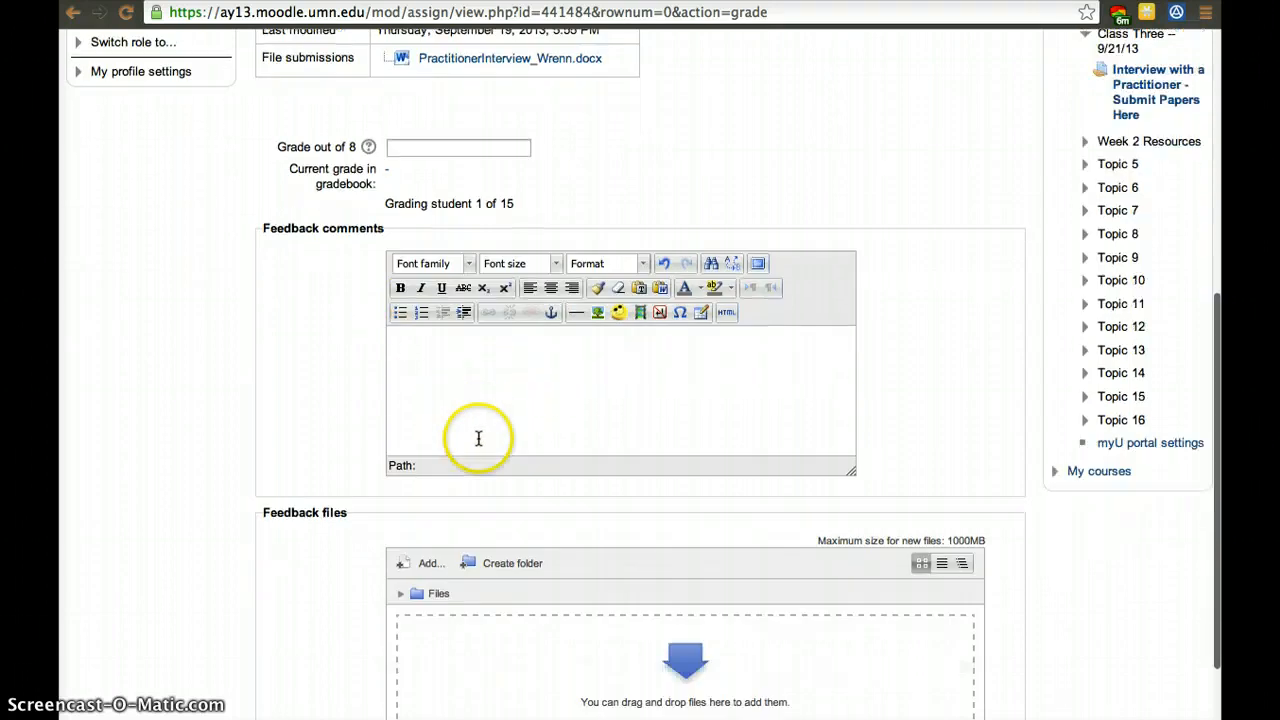
pyautogui.scroll(-3)
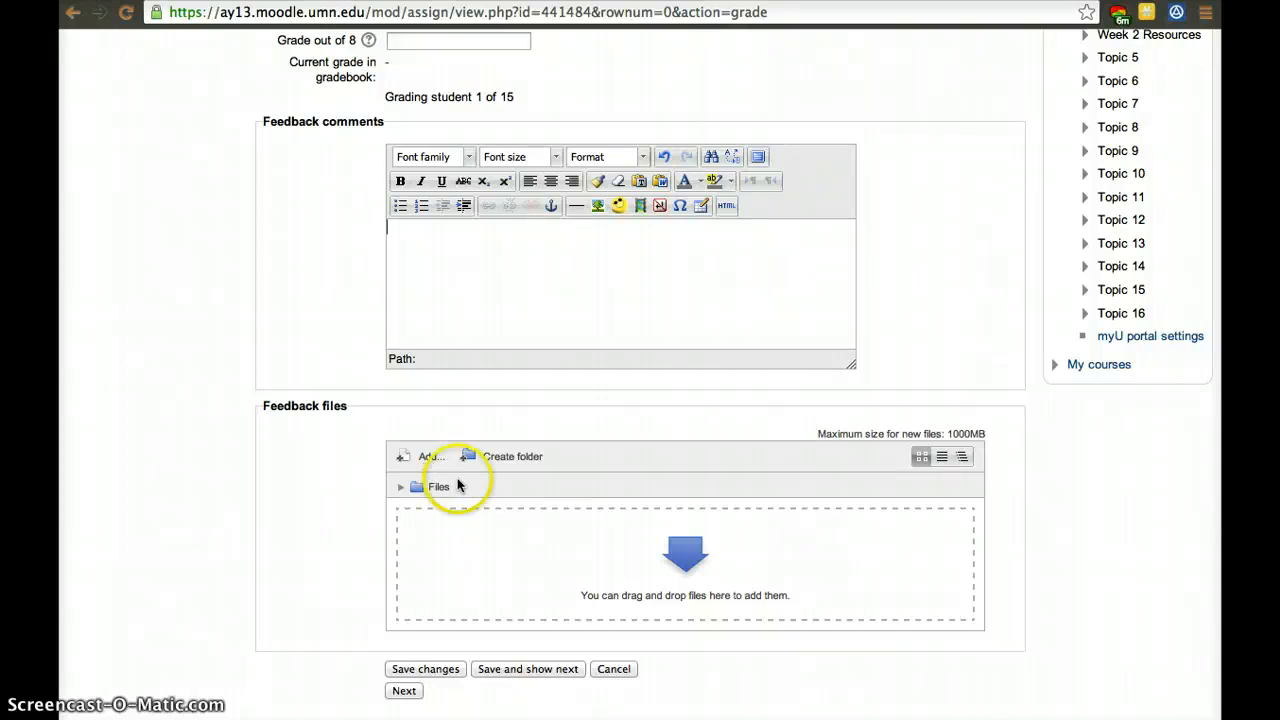
pyautogui.moveTo(512, 518)
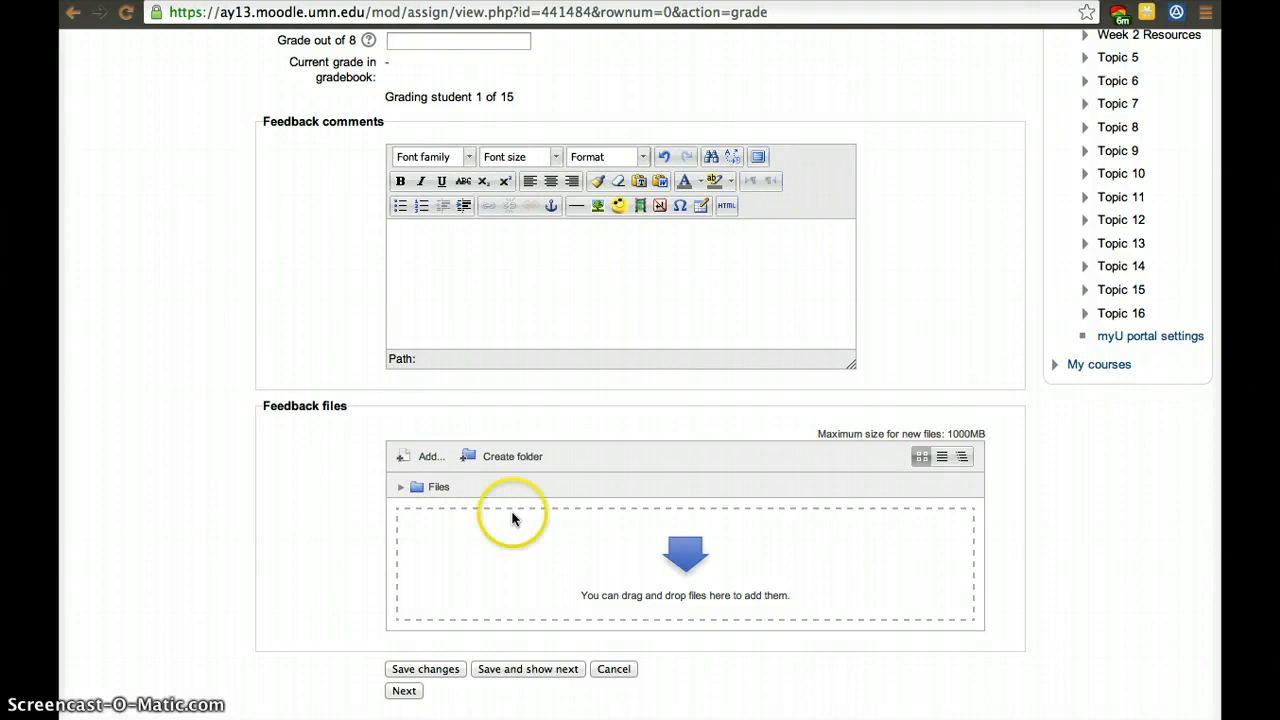
pyautogui.moveTo(480, 550)
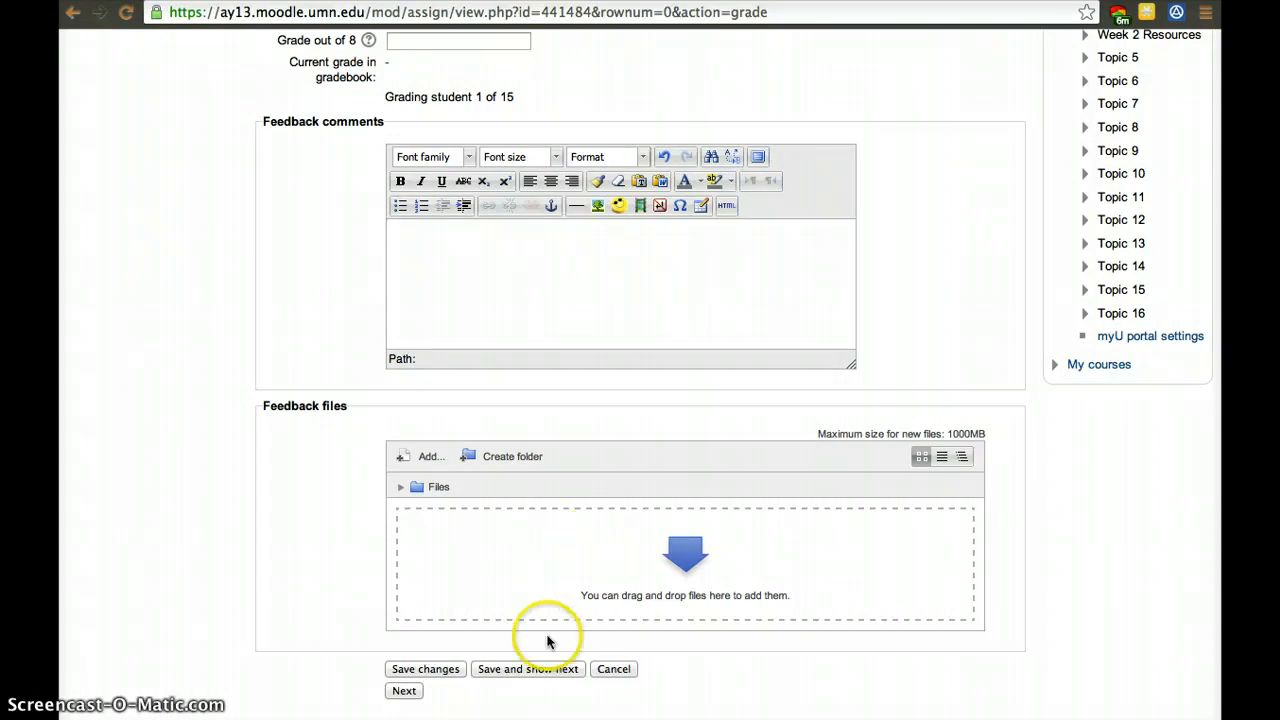
pyautogui.scroll(-3)
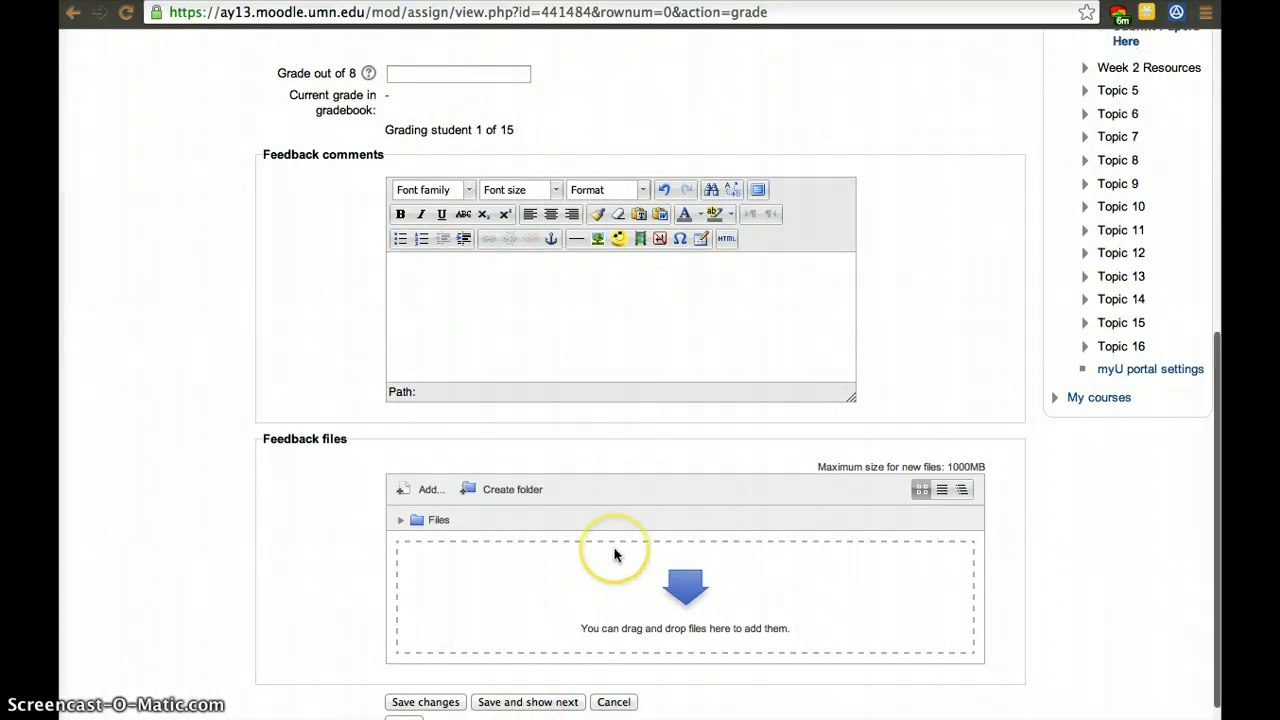
pyautogui.scroll(3)
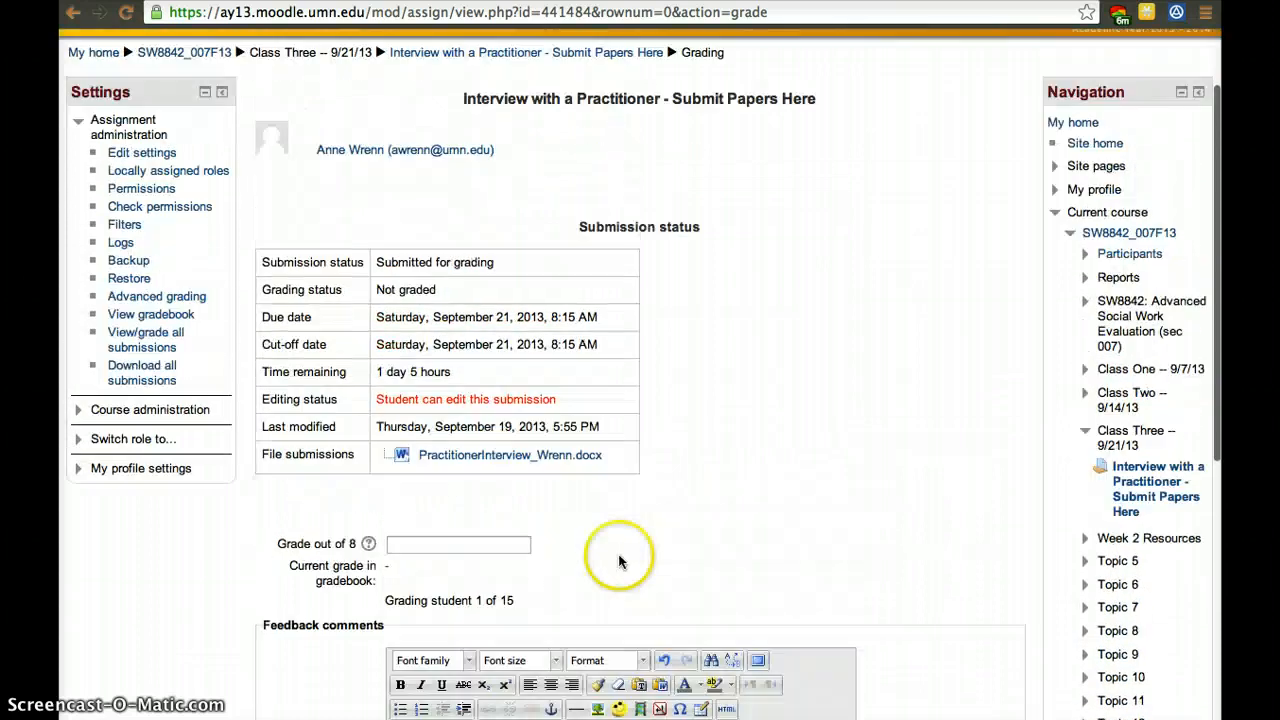
pyautogui.moveTo(620, 562)
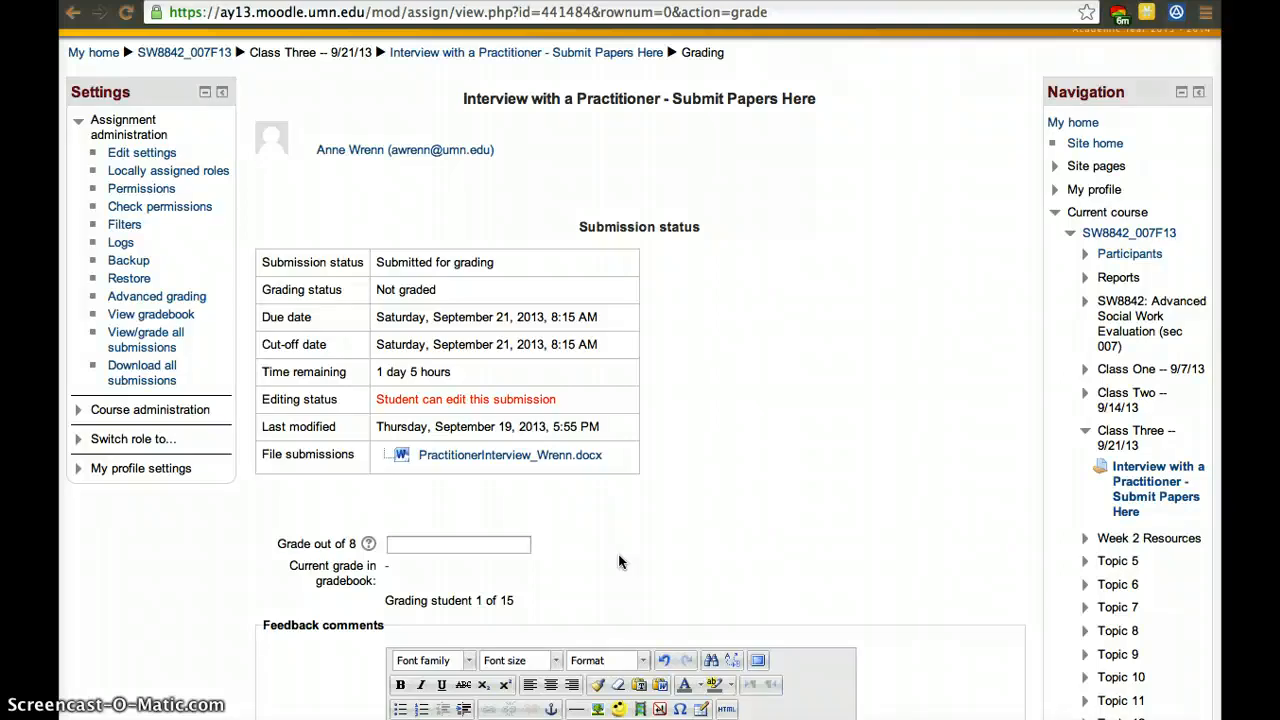
pyautogui.scroll(-3)
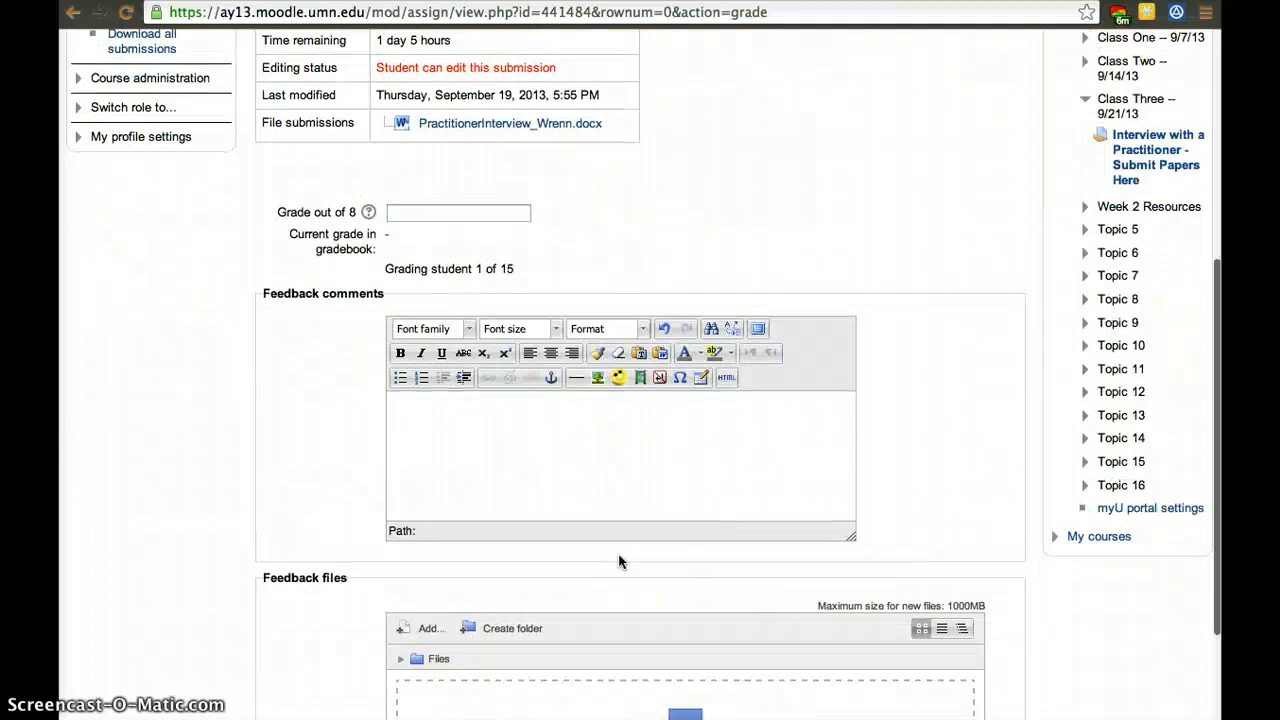
pyautogui.scroll(-3)
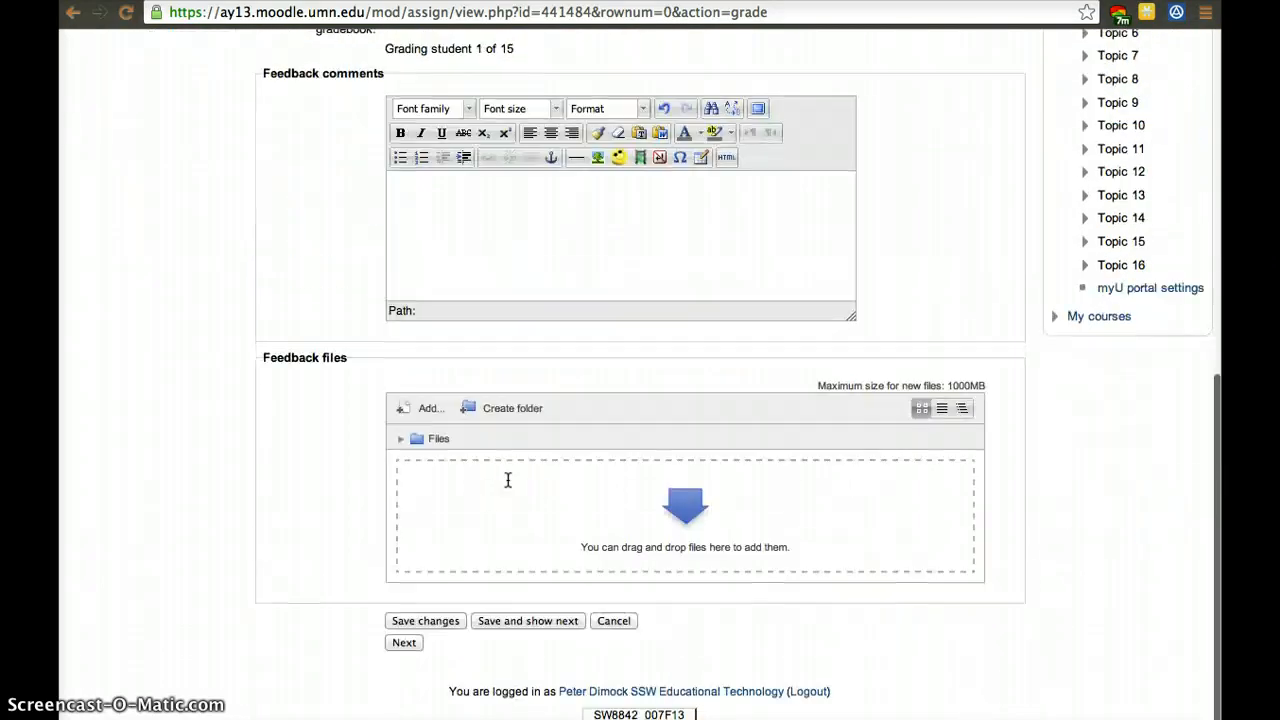